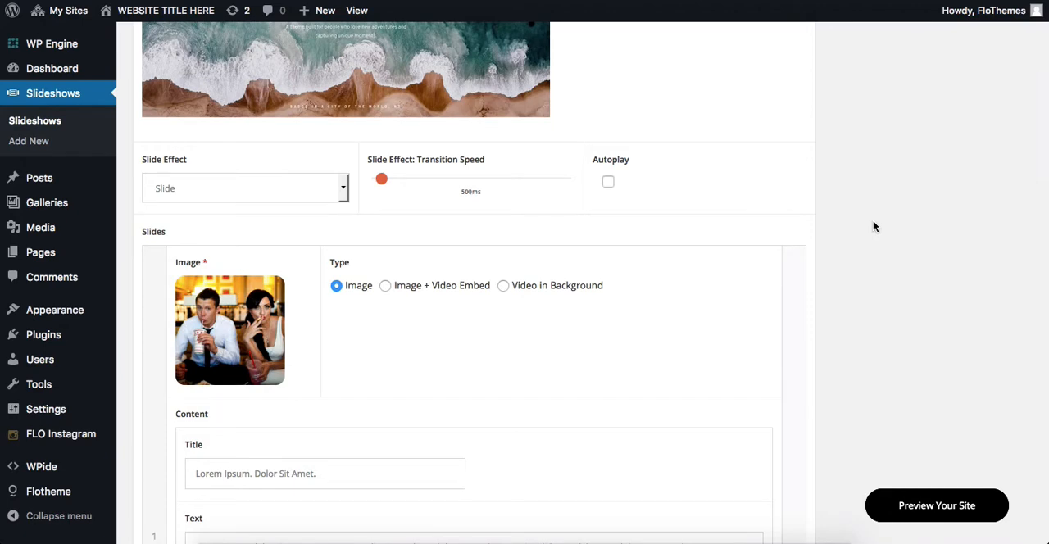
# Step: Keep the Slide effect, toggle autoplay and adjust the autoplay delay slider
pyautogui.click(246, 187)
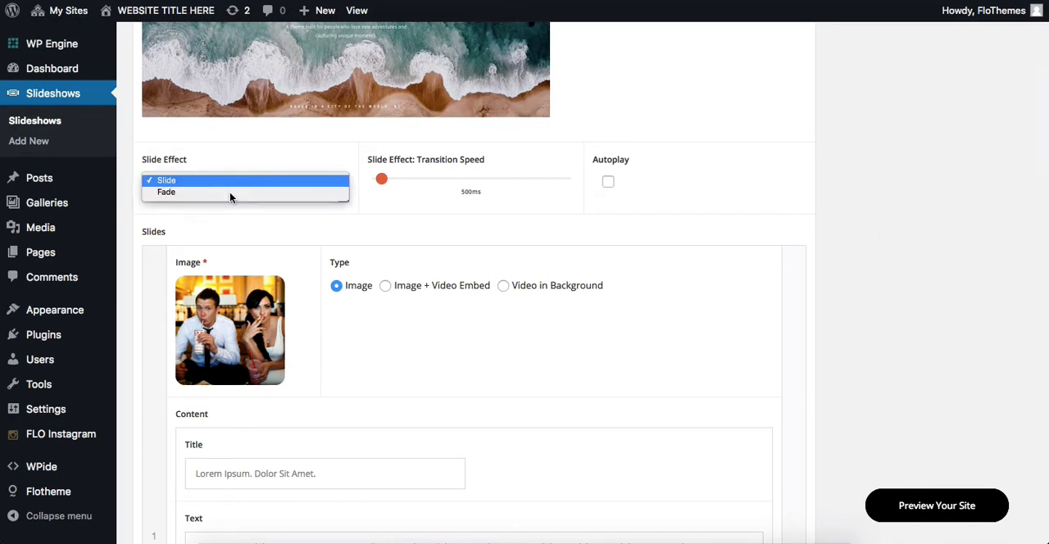
pyautogui.moveTo(183, 192)
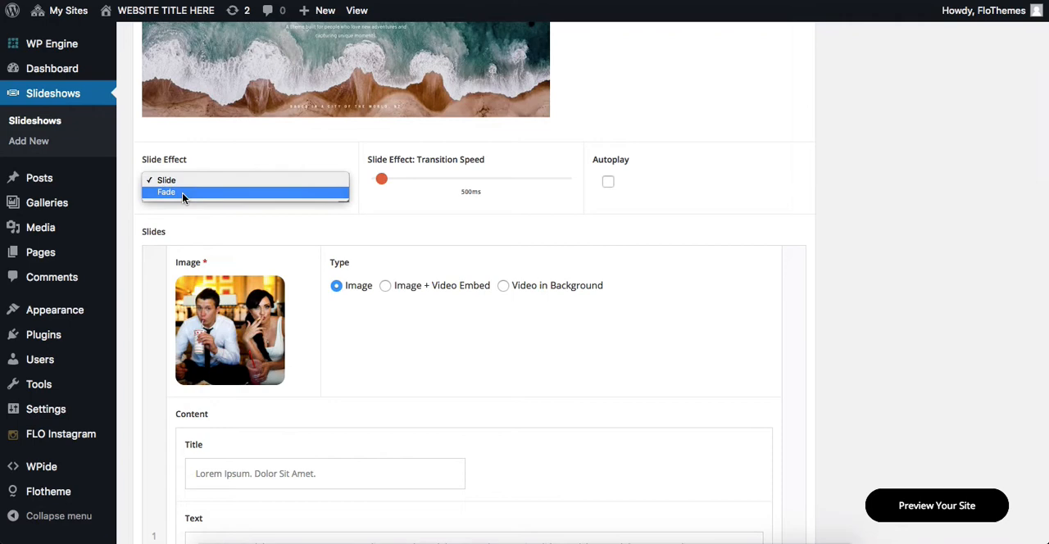
pyautogui.click(168, 180)
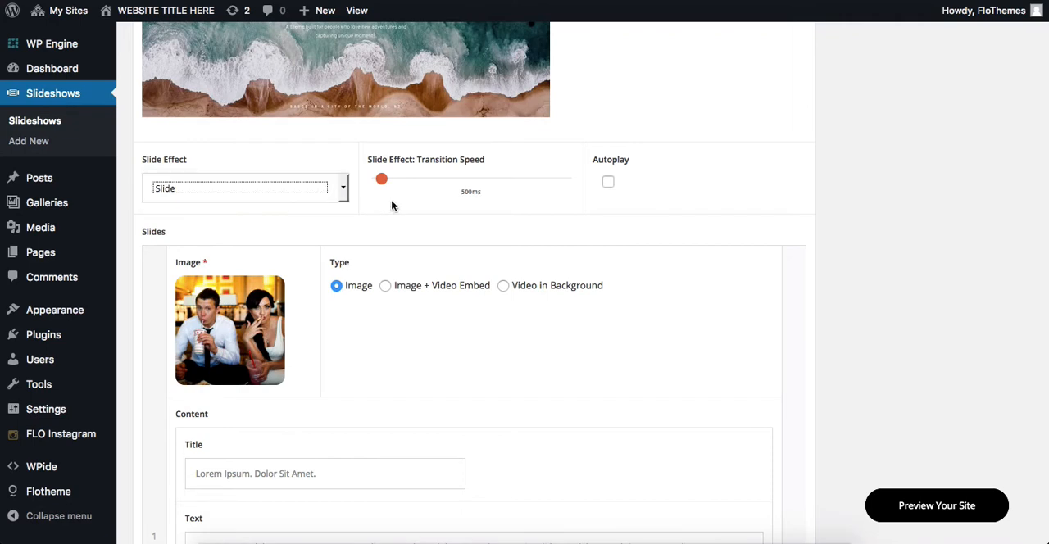
pyautogui.moveTo(395, 200)
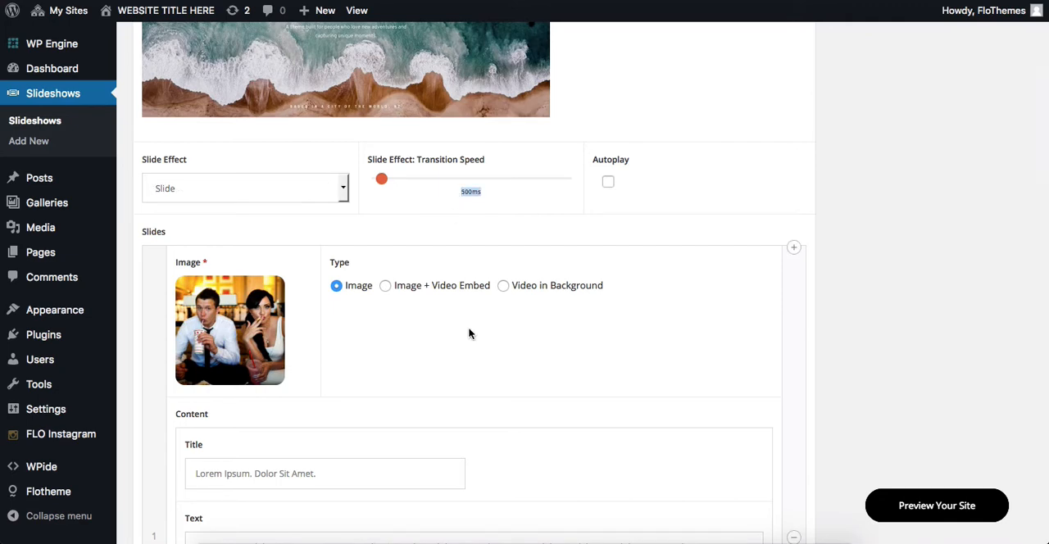
pyautogui.click(609, 181)
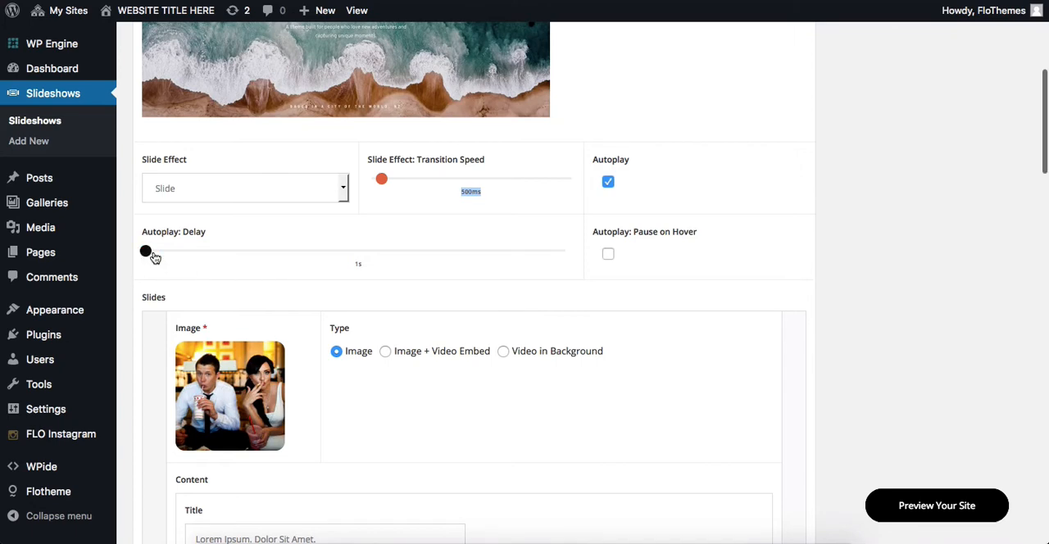
pyautogui.moveTo(144, 250); pyautogui.dragTo(160, 250)
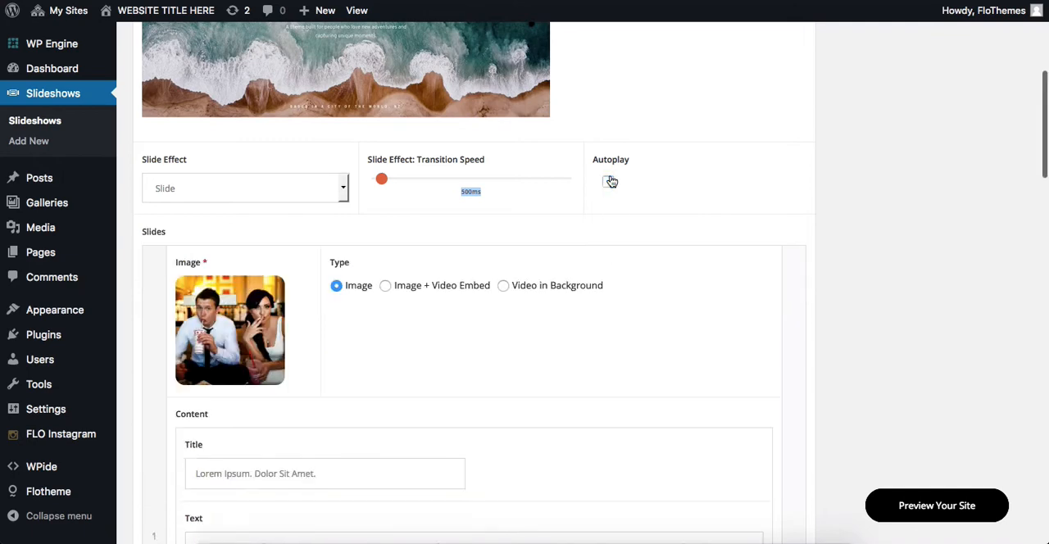
# Step: Review the first slide's title and bottom label fields without changing them
pyautogui.scroll(-3)
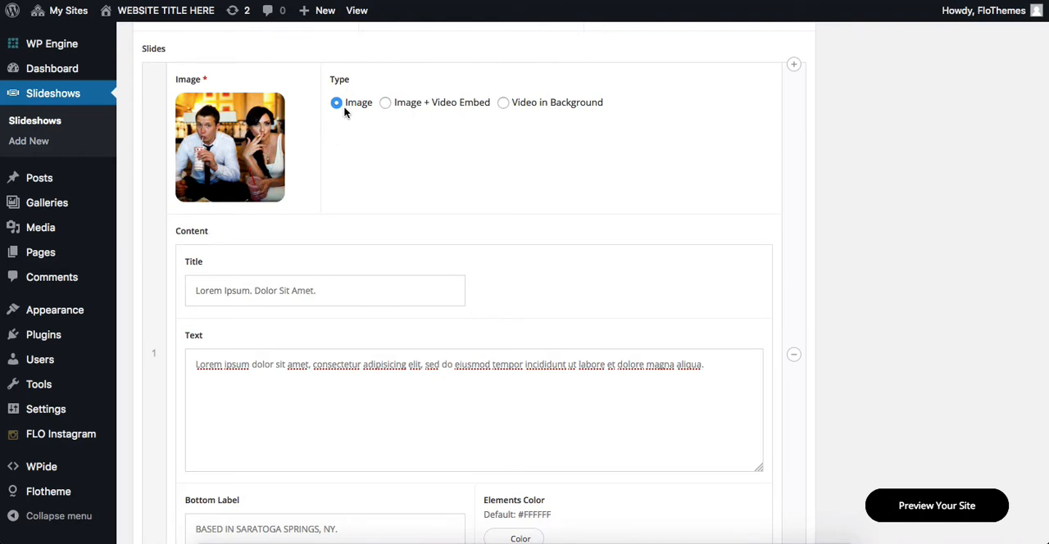
pyautogui.scroll(-3)
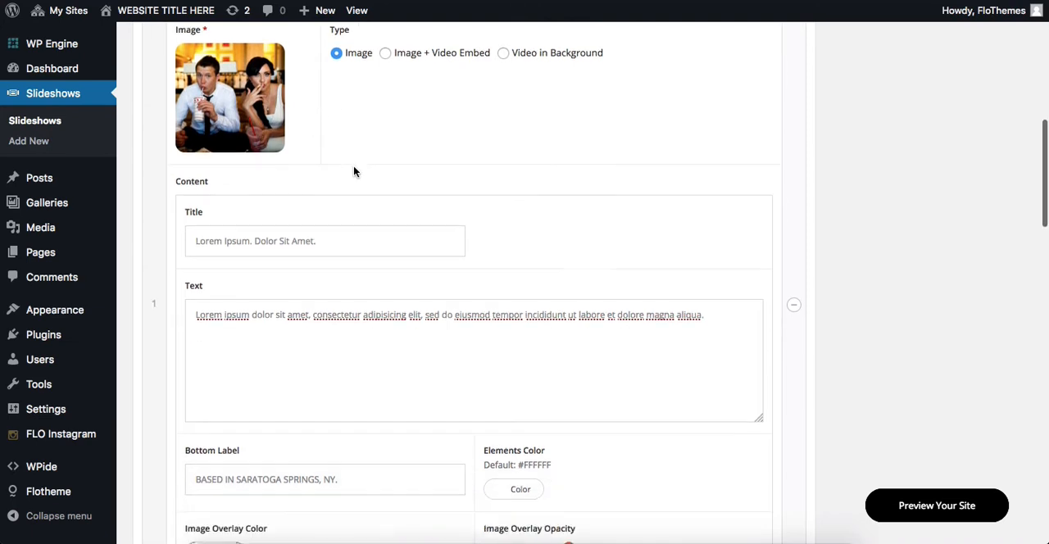
pyautogui.scroll(-3)
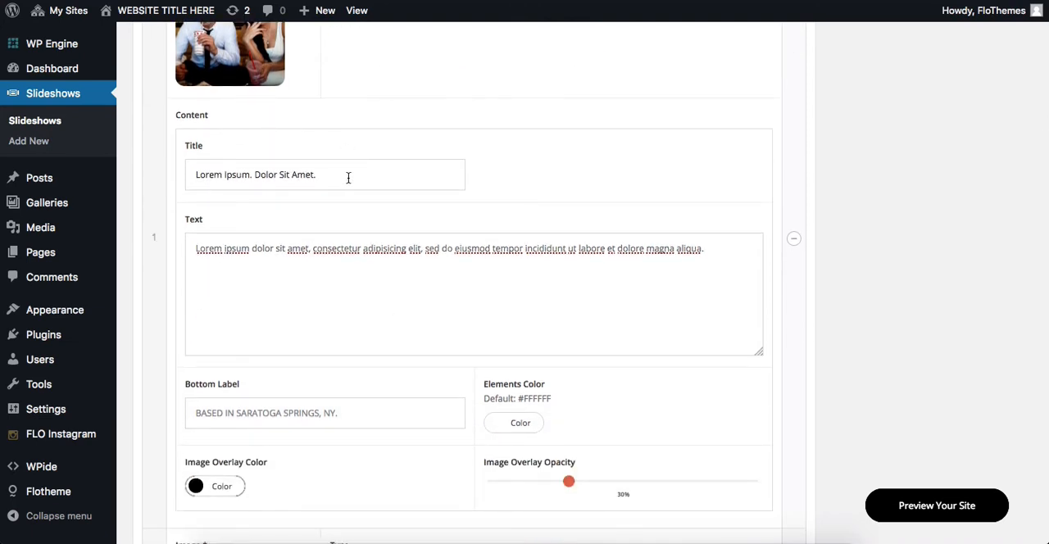
pyautogui.tripleClick(255, 173)
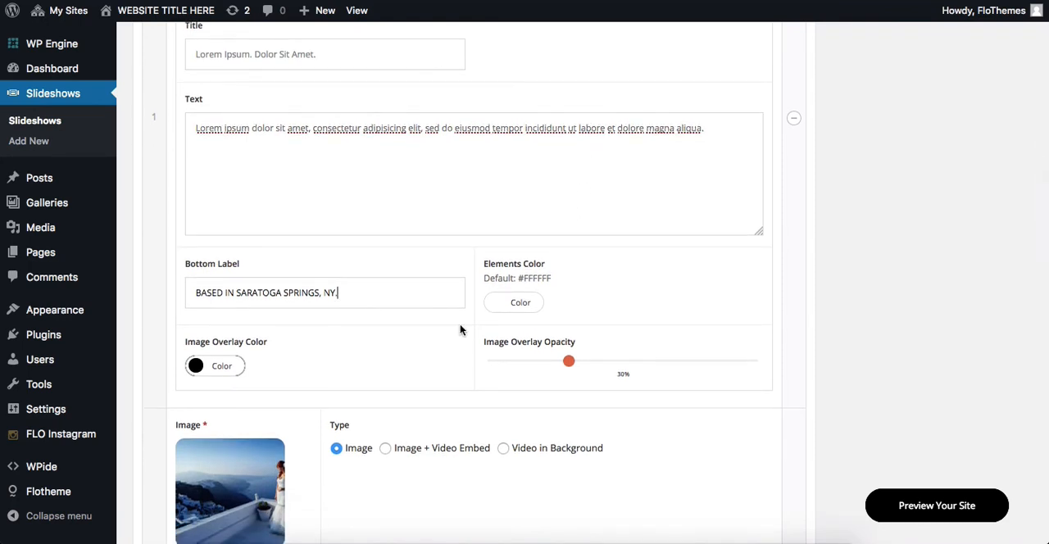
pyautogui.moveTo(489, 312)
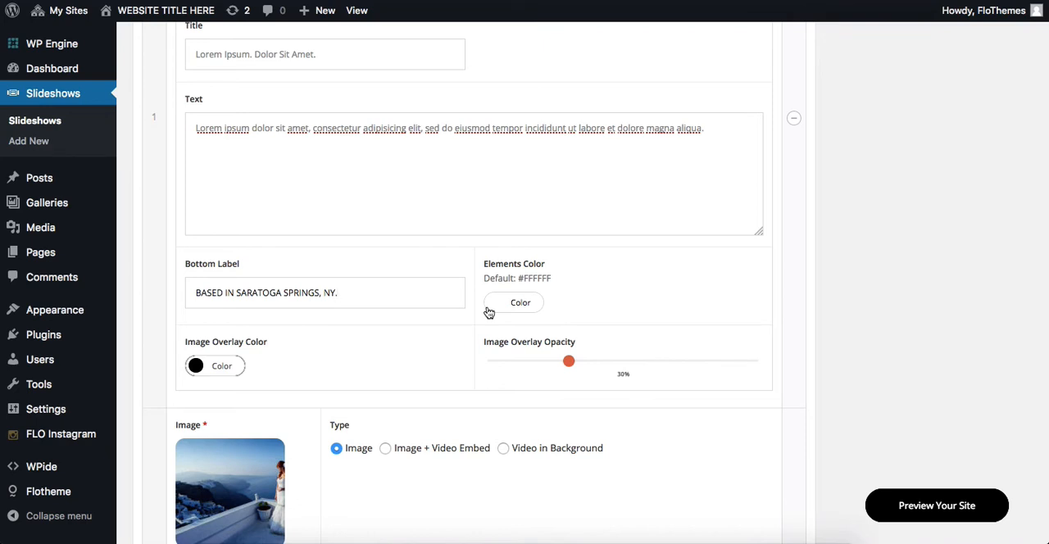
pyautogui.moveTo(472, 269)
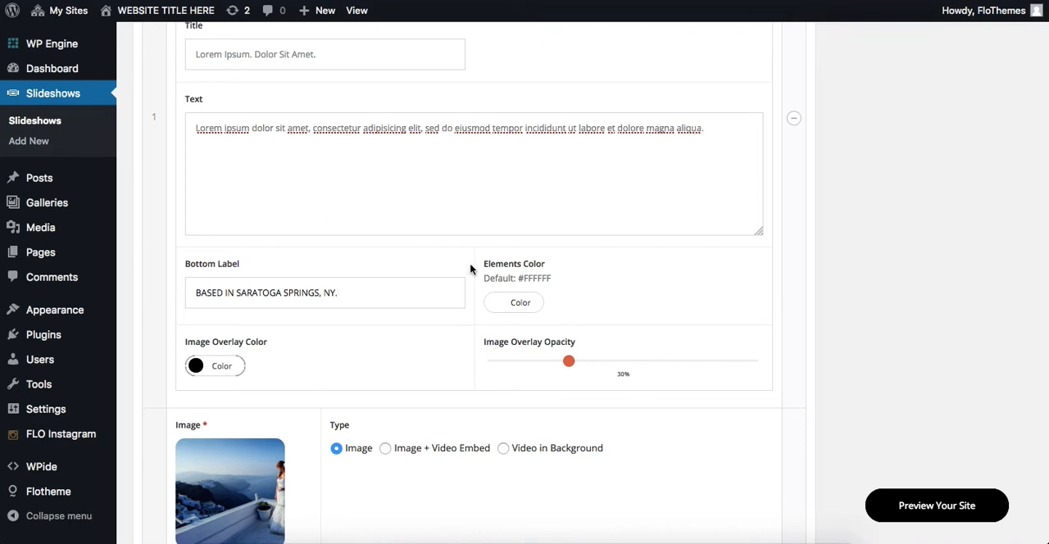
pyautogui.click(325, 292)
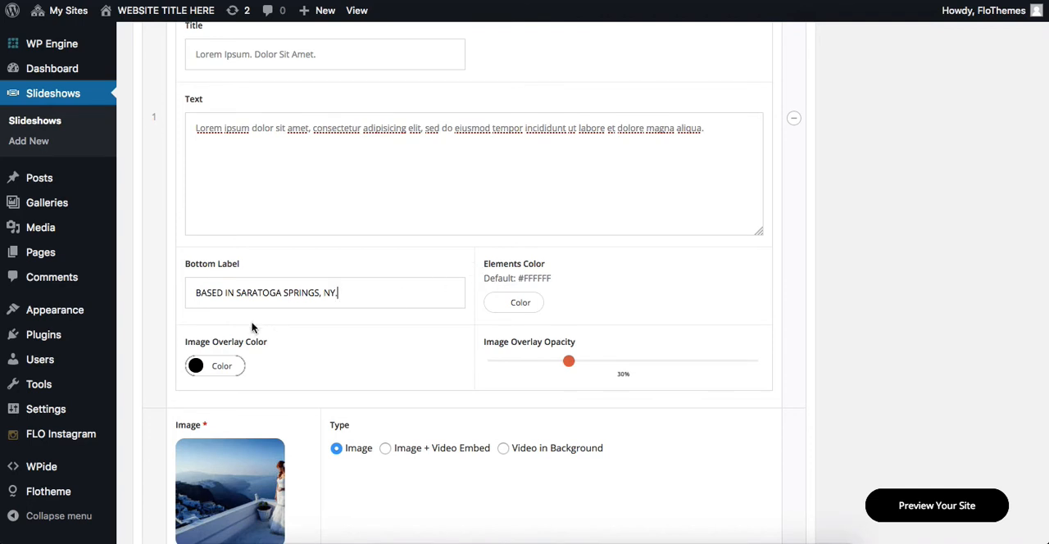
pyautogui.scroll(-3)
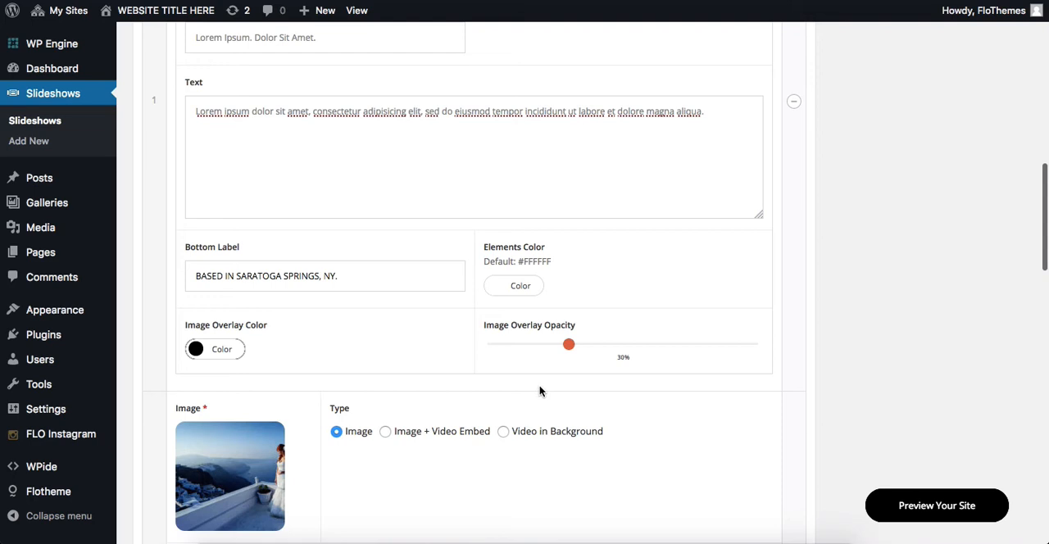
pyautogui.scroll(-3)
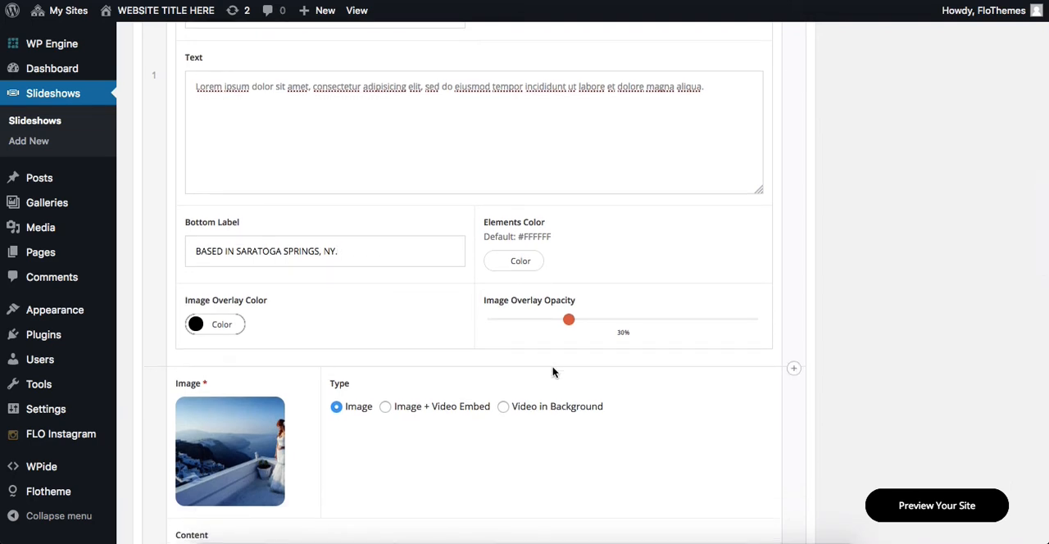
pyautogui.click(324, 251)
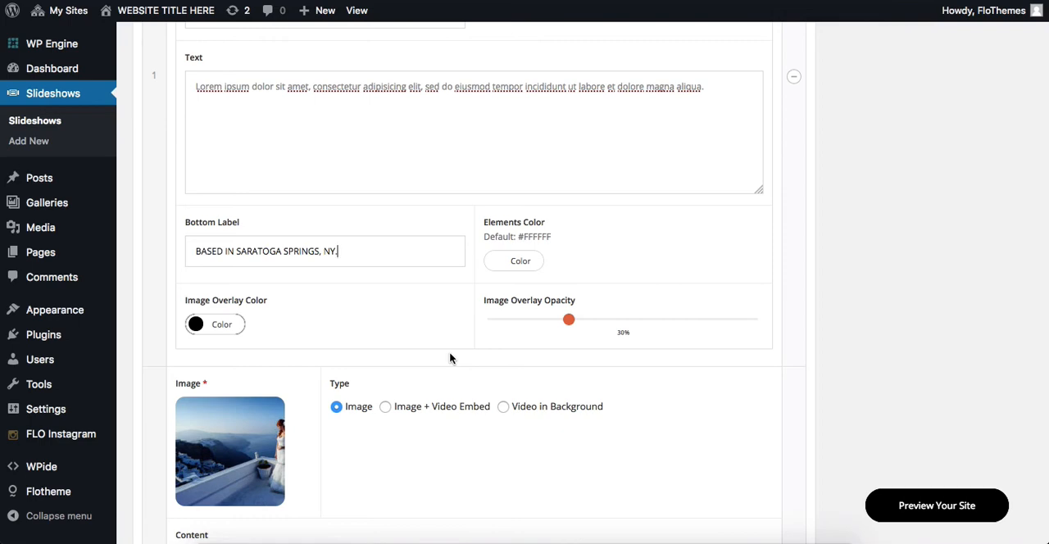
pyautogui.moveTo(536, 328)
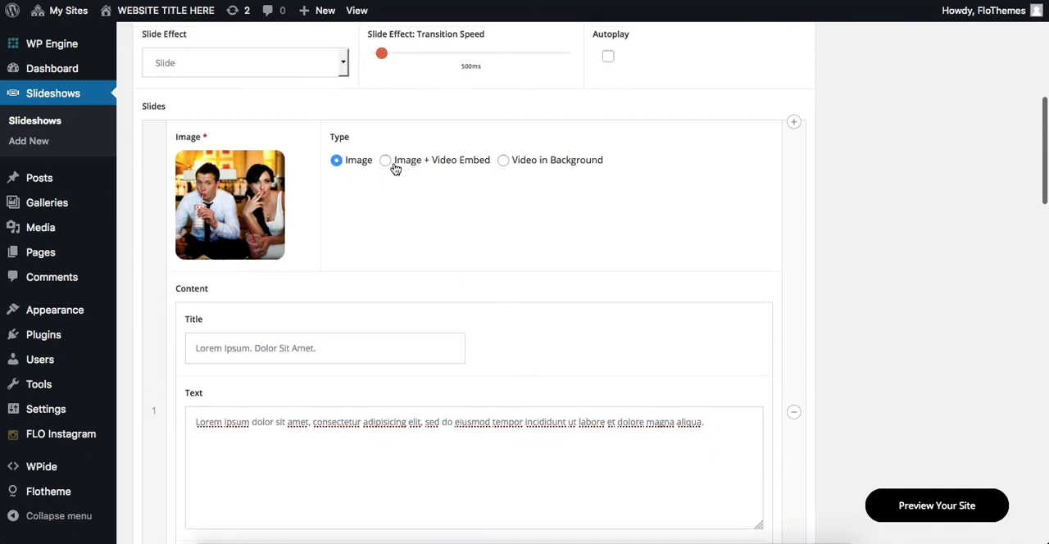
# Step: Set the first slide to Image + Video Embed, then to Video in Background
pyautogui.click(385, 161)
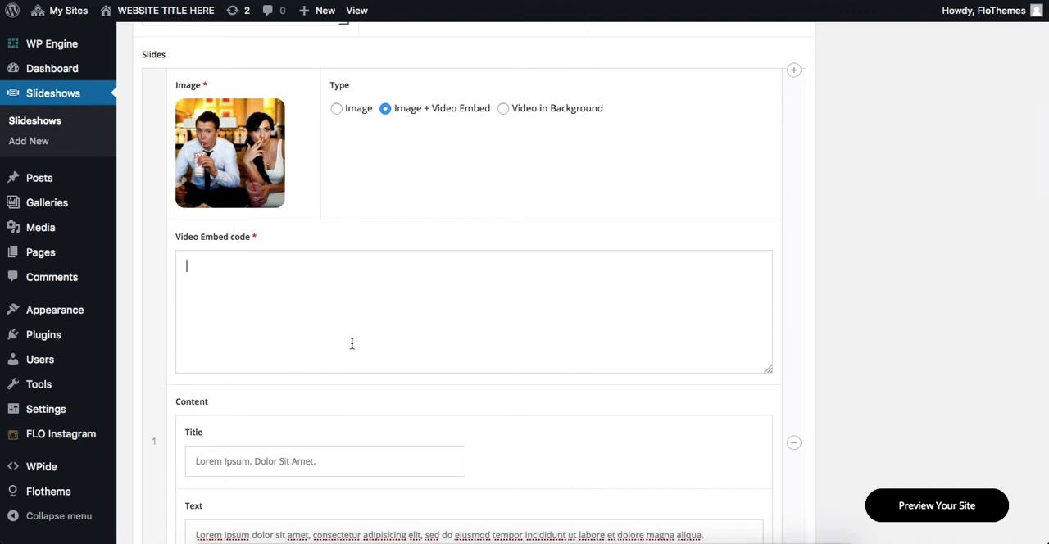
pyautogui.scroll(-3)
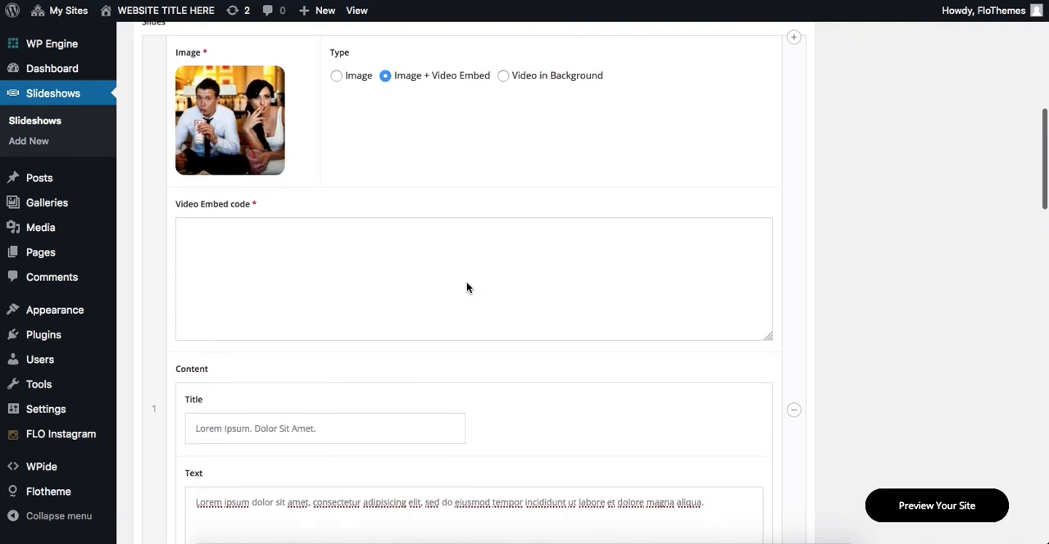
pyautogui.click(503, 245)
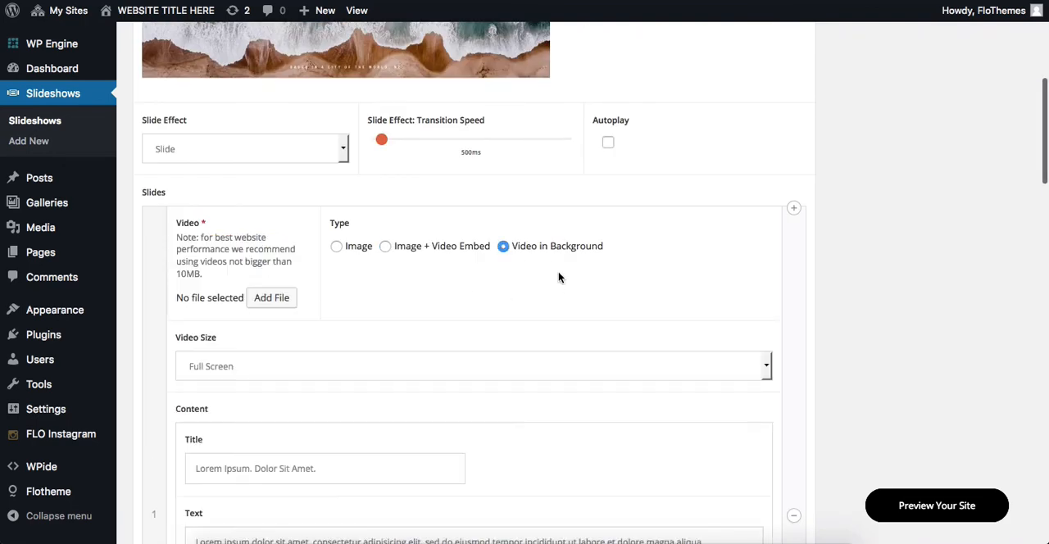
pyautogui.scroll(-3)
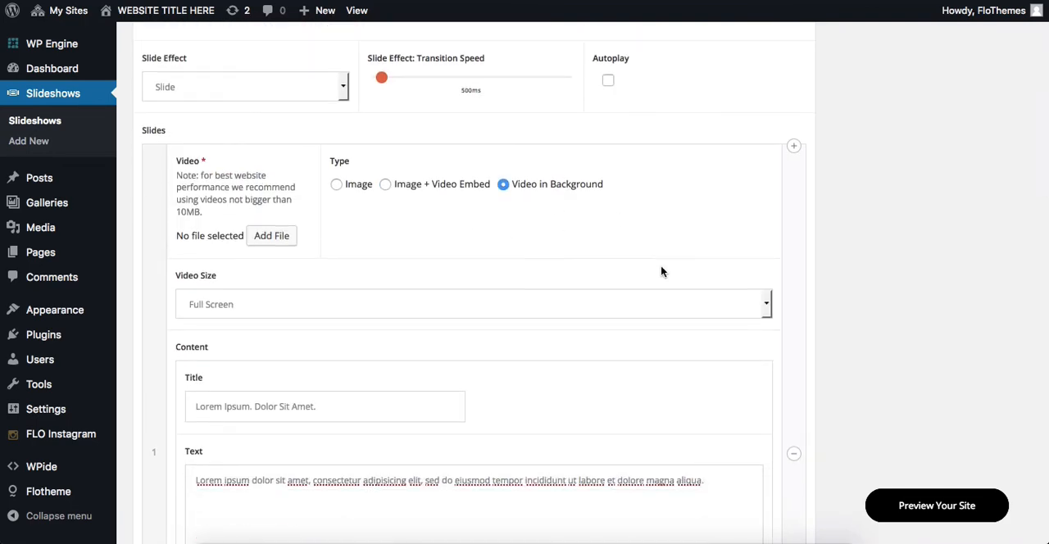
pyautogui.doubleClick(189, 211)
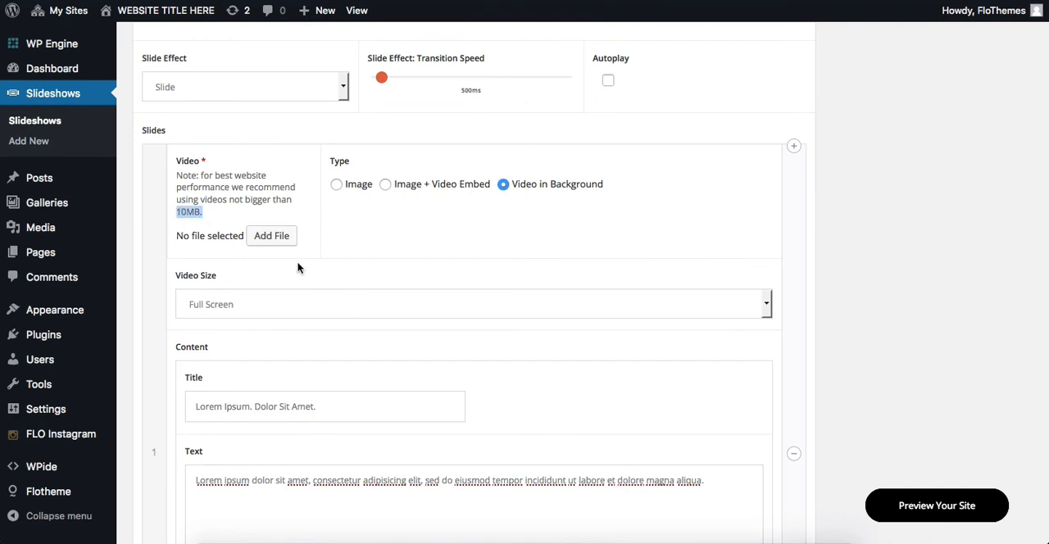
pyautogui.moveTo(218, 229)
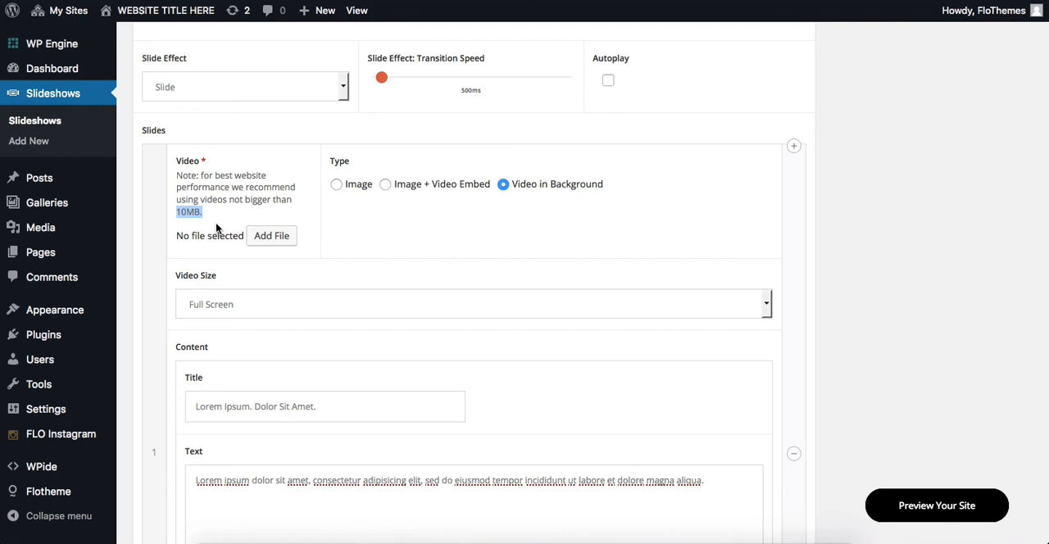
pyautogui.moveTo(294, 197)
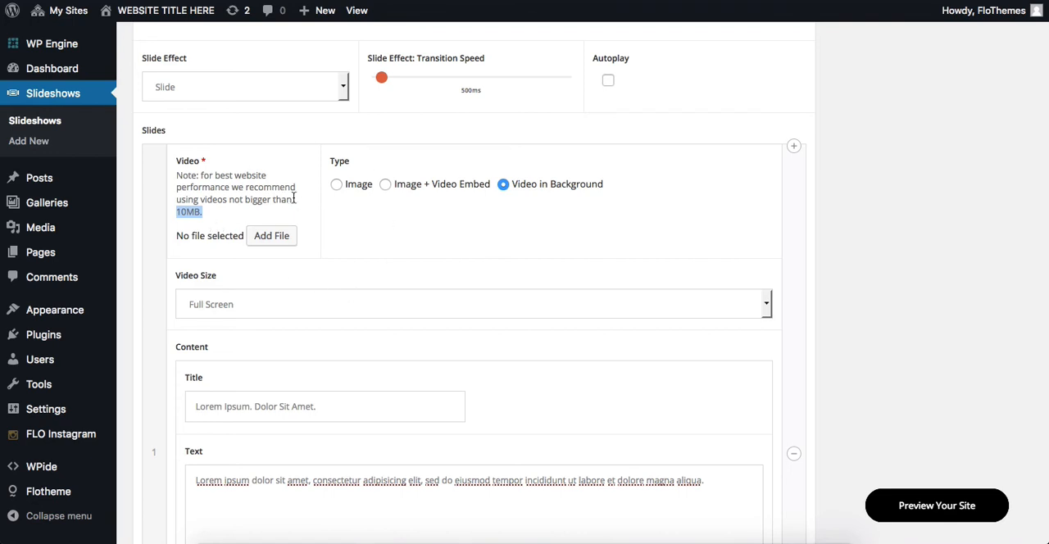
pyautogui.scroll(-3)
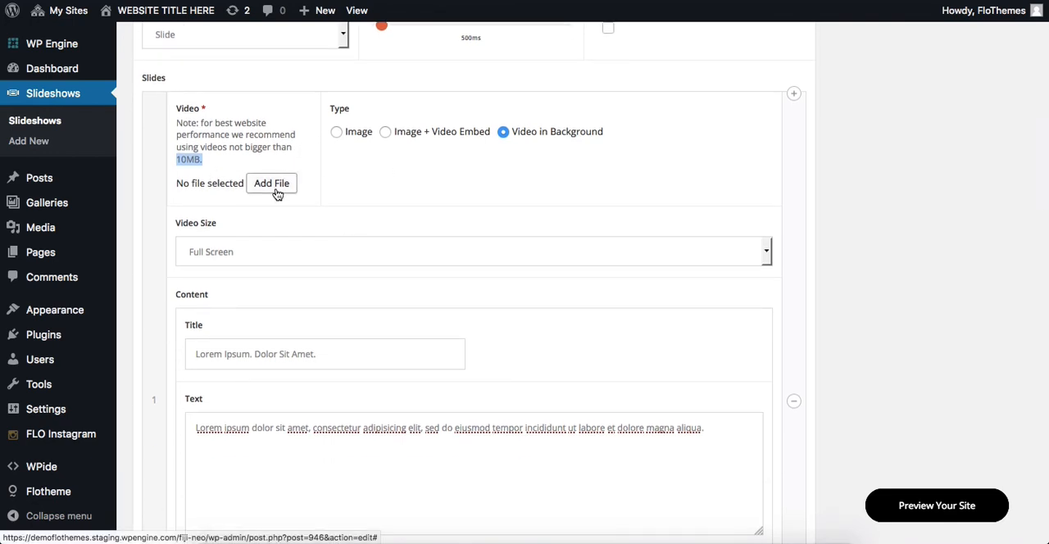
pyautogui.click(272, 183)
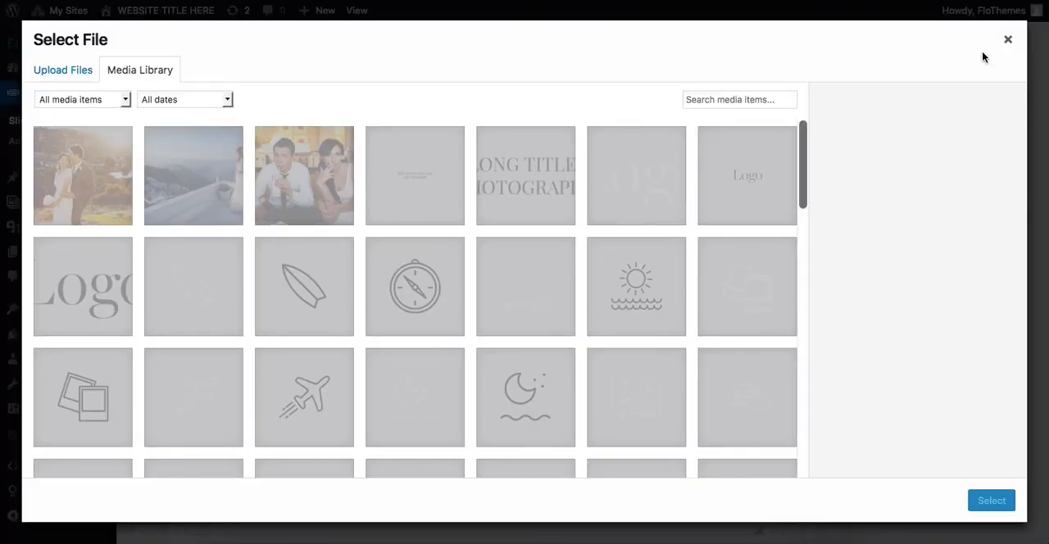
pyautogui.click(1006, 40)
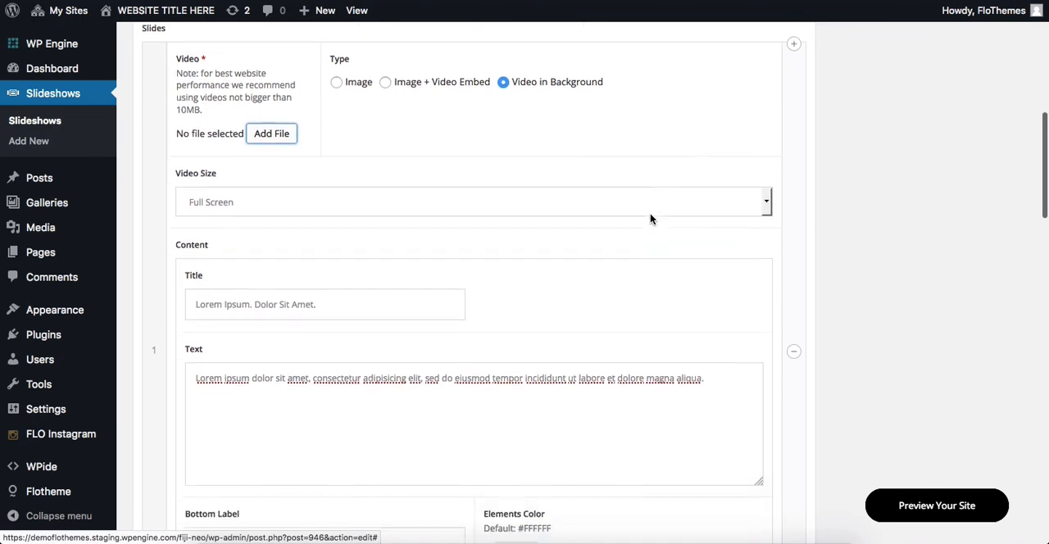
# Step: Keep the video size at Full Screen, then switch the slide back to the Image type
pyautogui.click(474, 202)
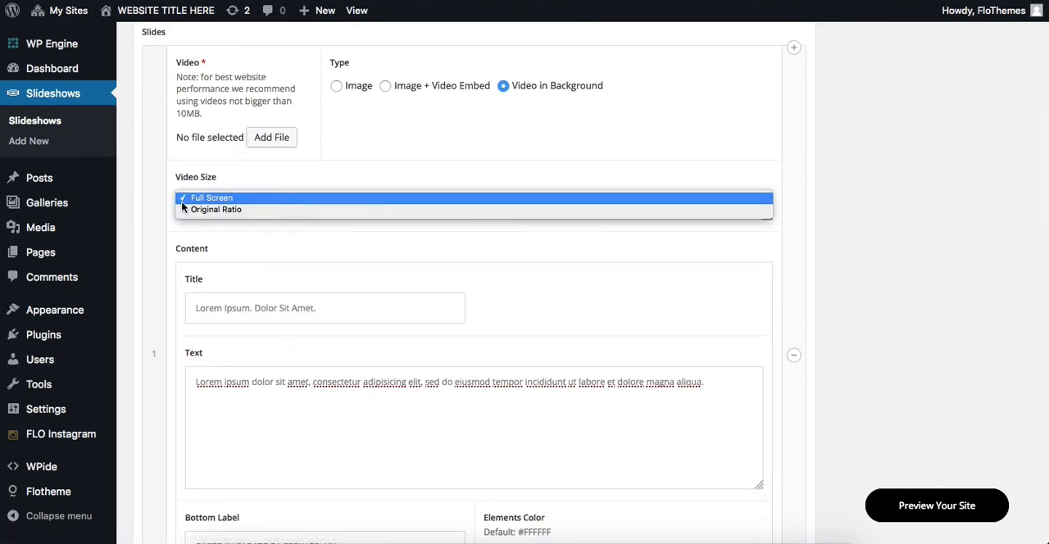
pyautogui.click(212, 196)
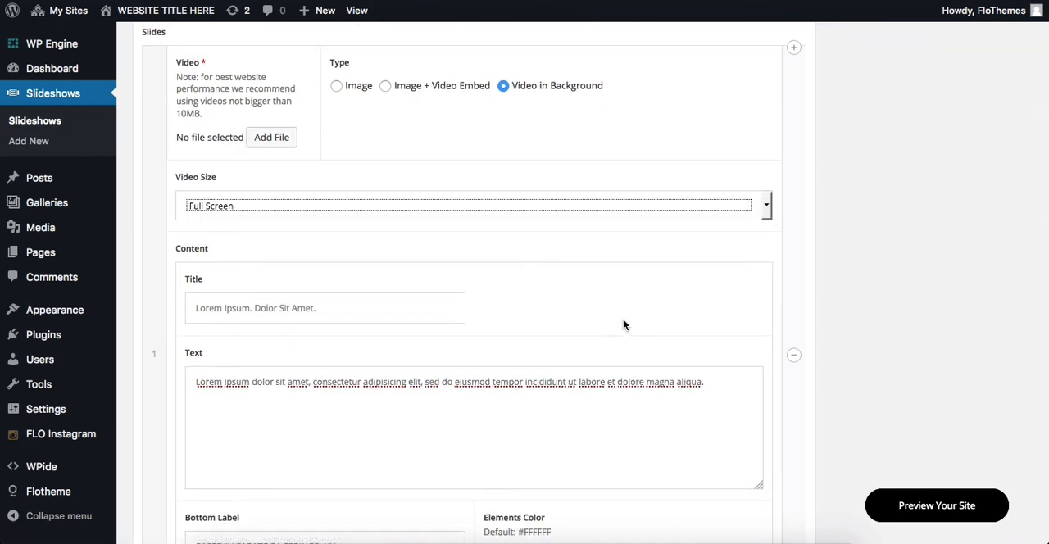
pyautogui.scroll(-3)
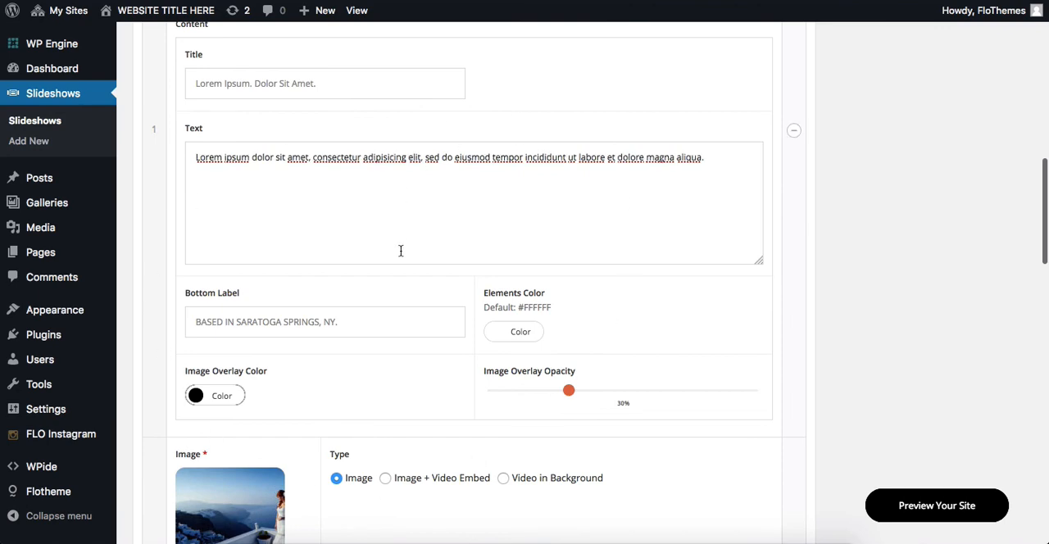
pyautogui.moveTo(488, 297)
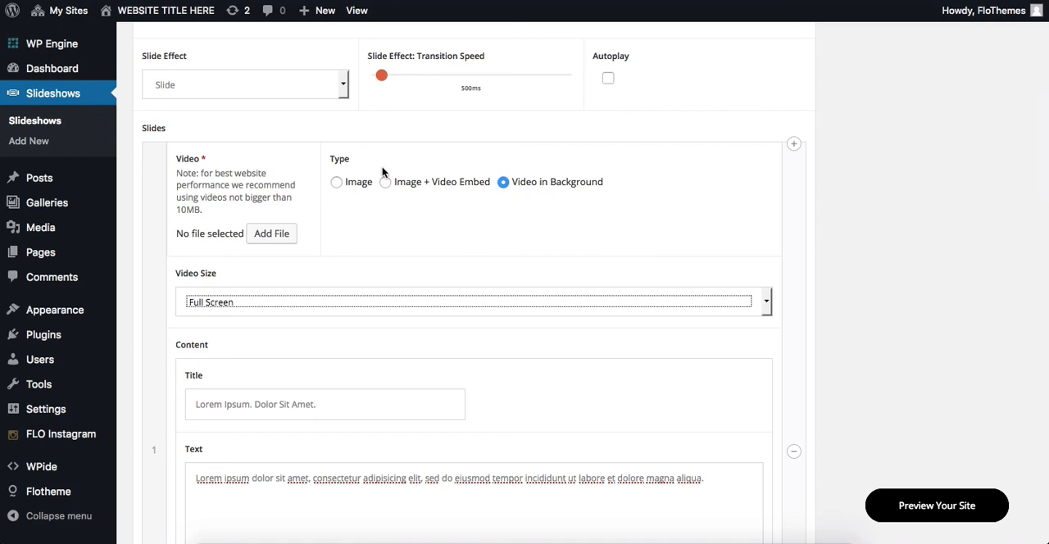
pyautogui.click(336, 180)
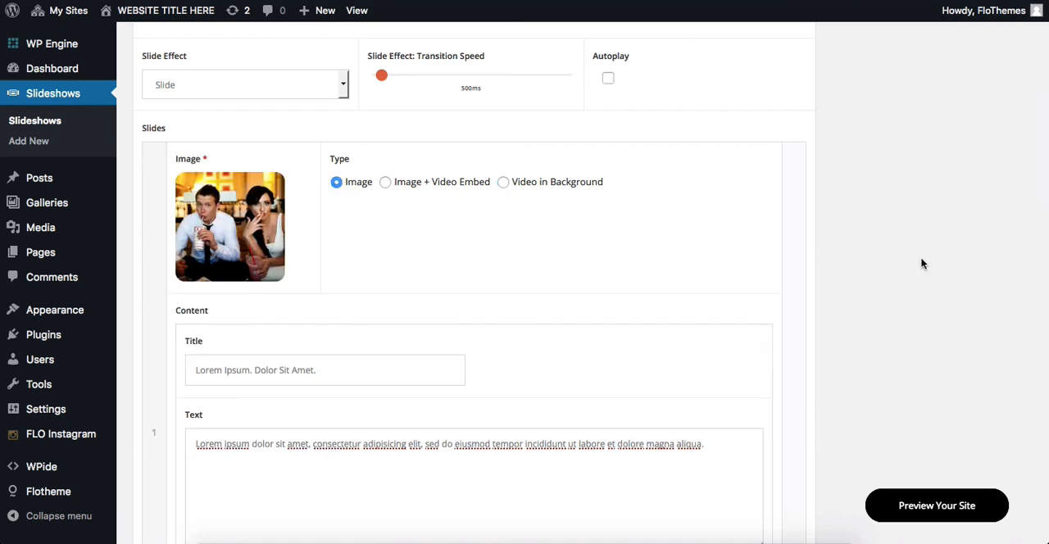